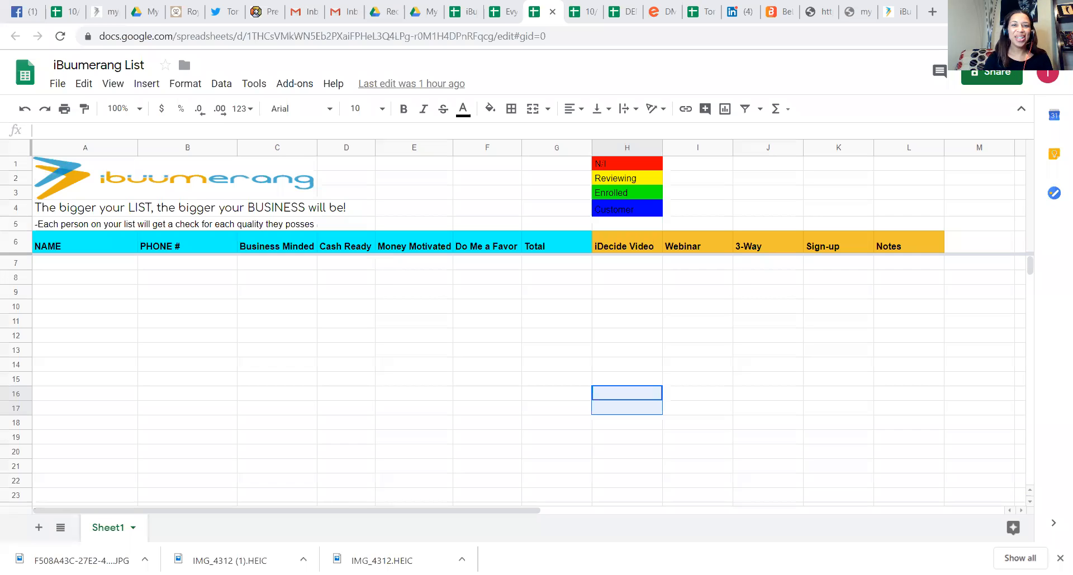
mouse_move(950, 433)
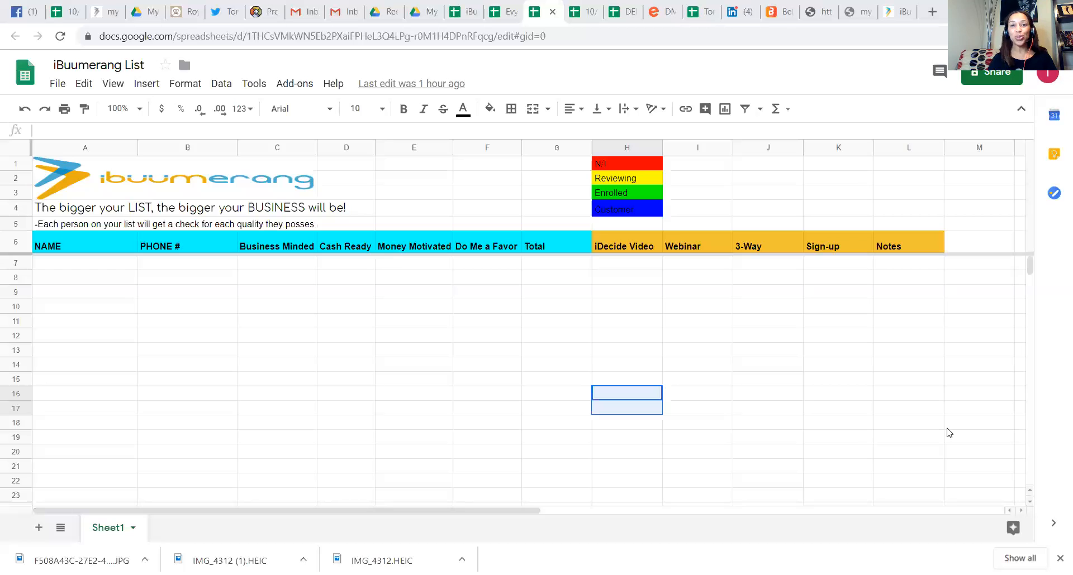
mouse_move(555, 332)
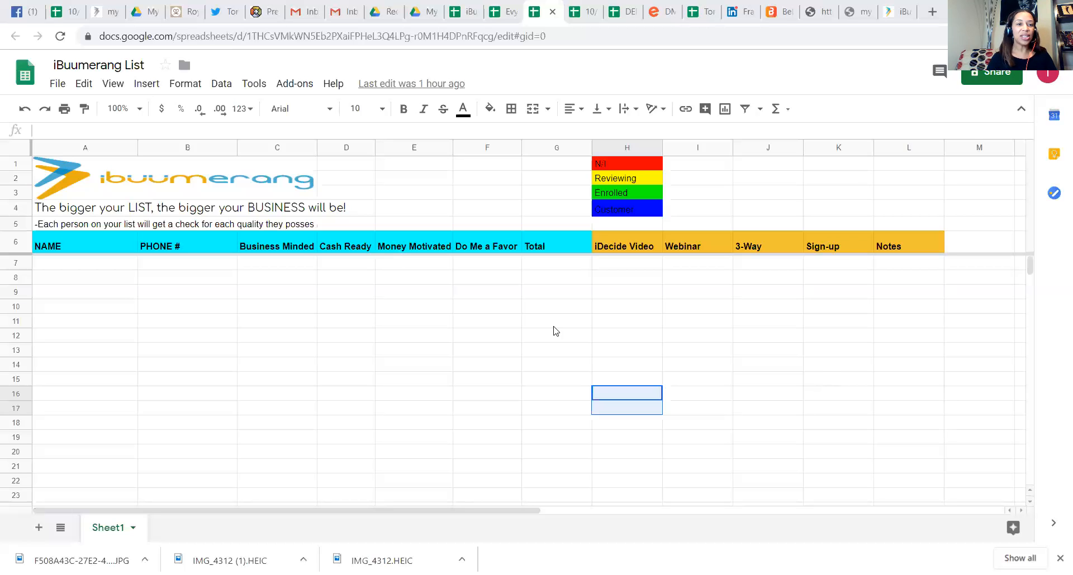
mouse_move(82, 268)
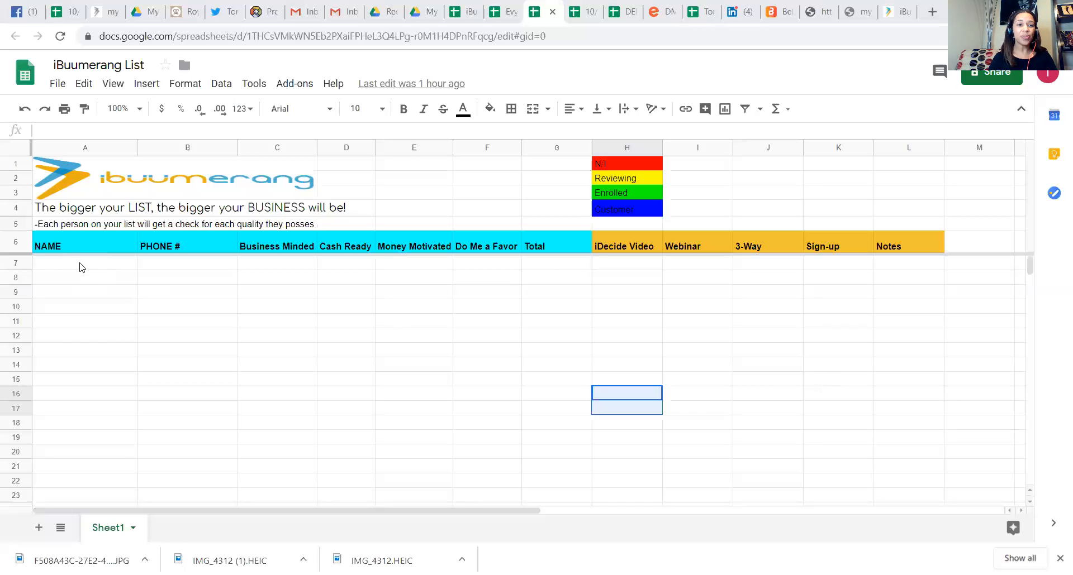
- Enter Sue Smith as the first prospect name in cell A7
left_click(85, 263)
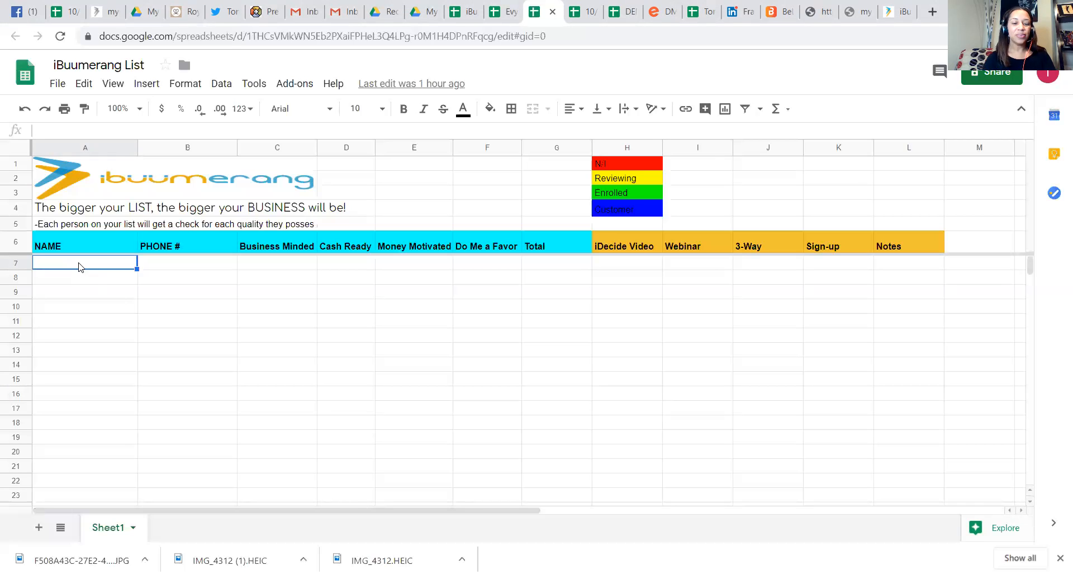
type("Sue Smith")
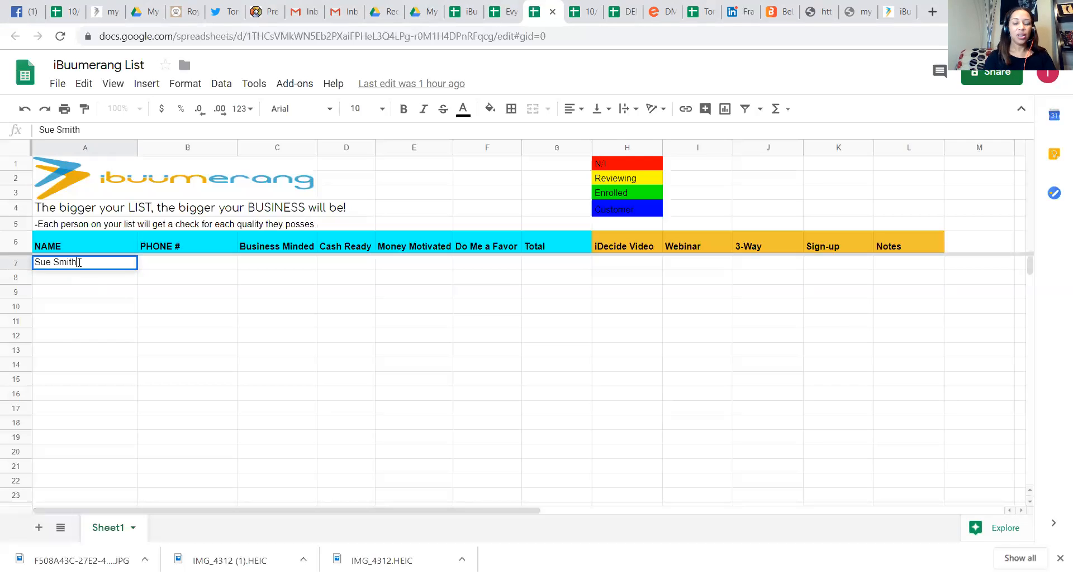
left_click(85, 320)
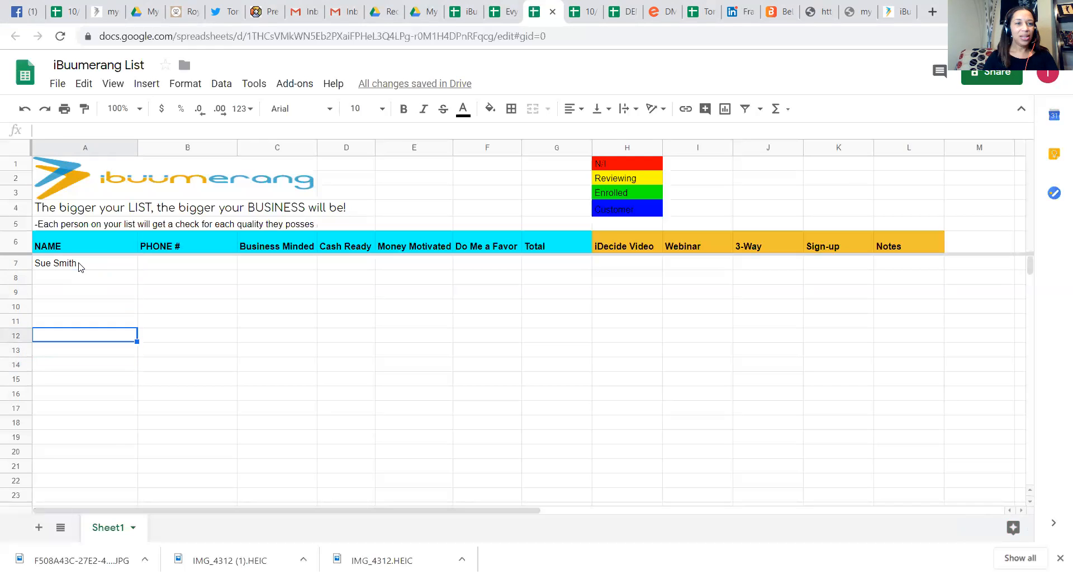
left_click(187, 263)
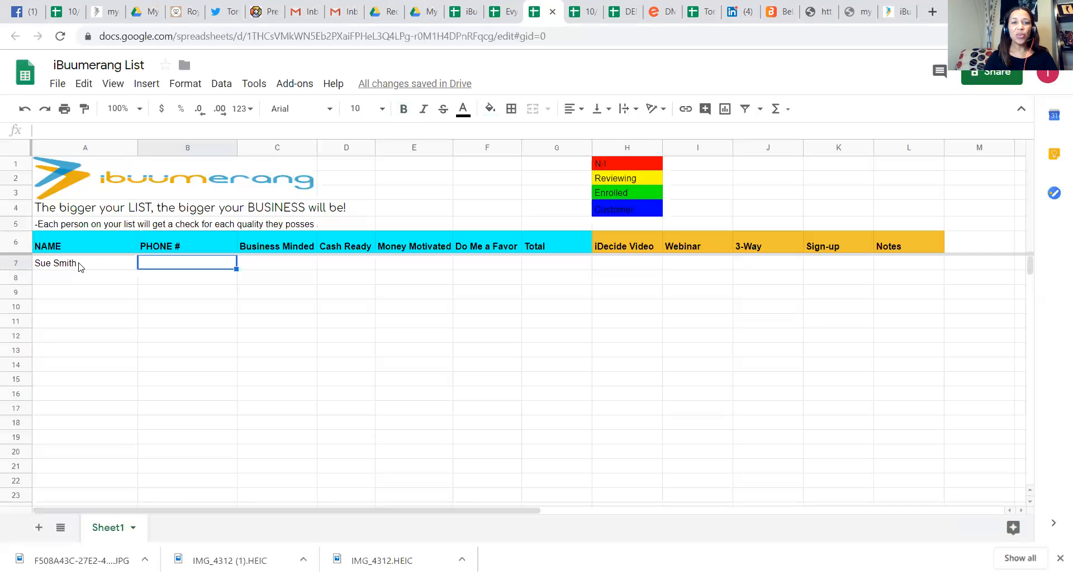
left_click(276, 263)
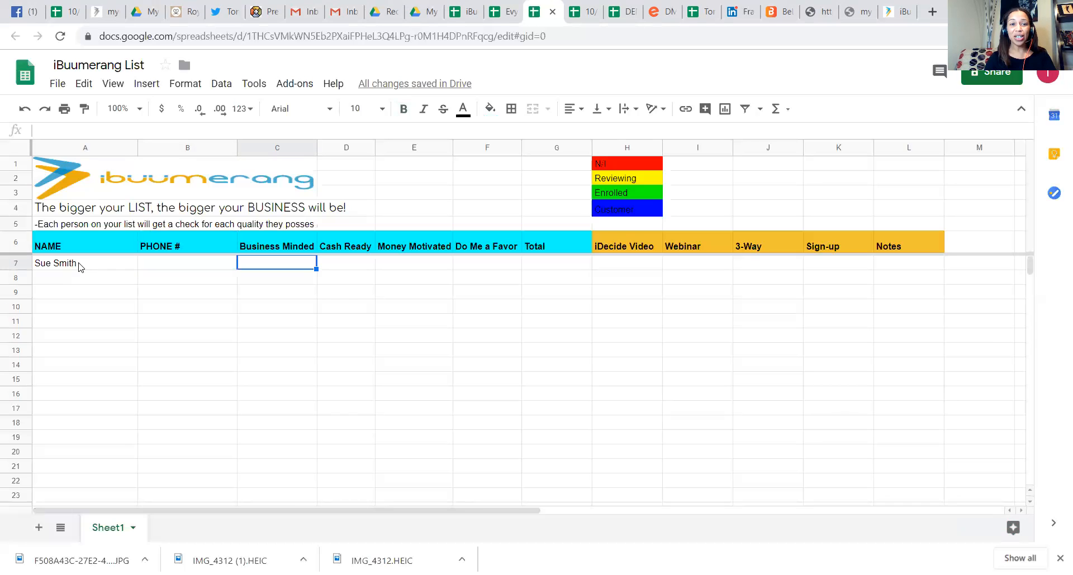
type("x")
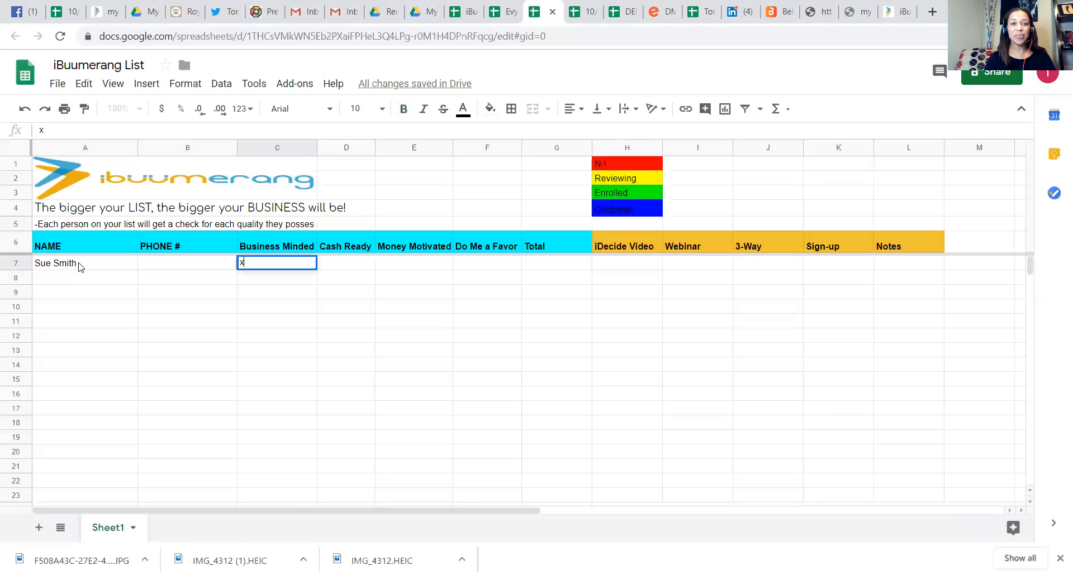
left_click(186, 262)
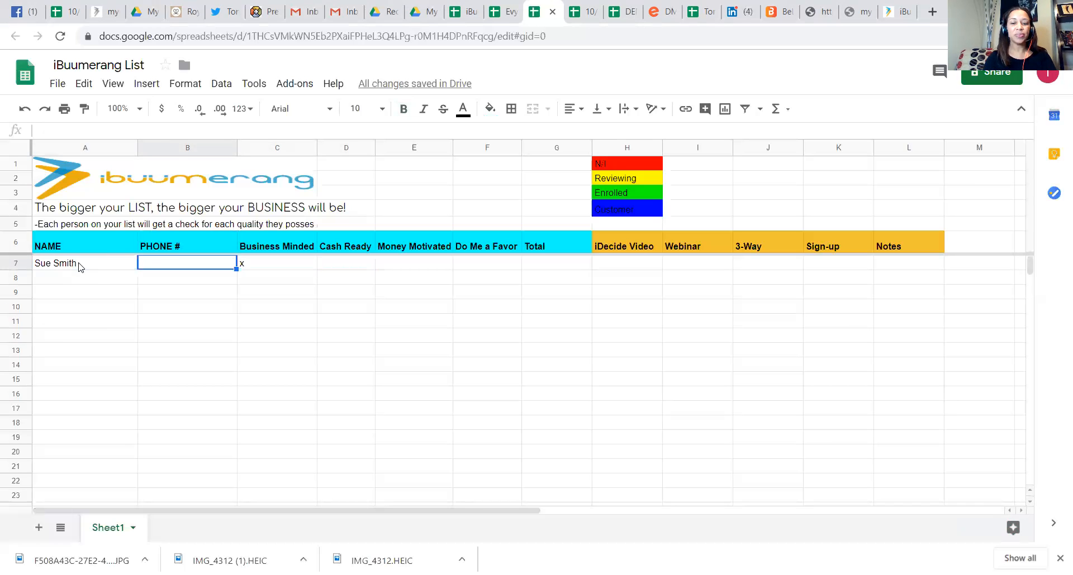
type("717-555-5555")
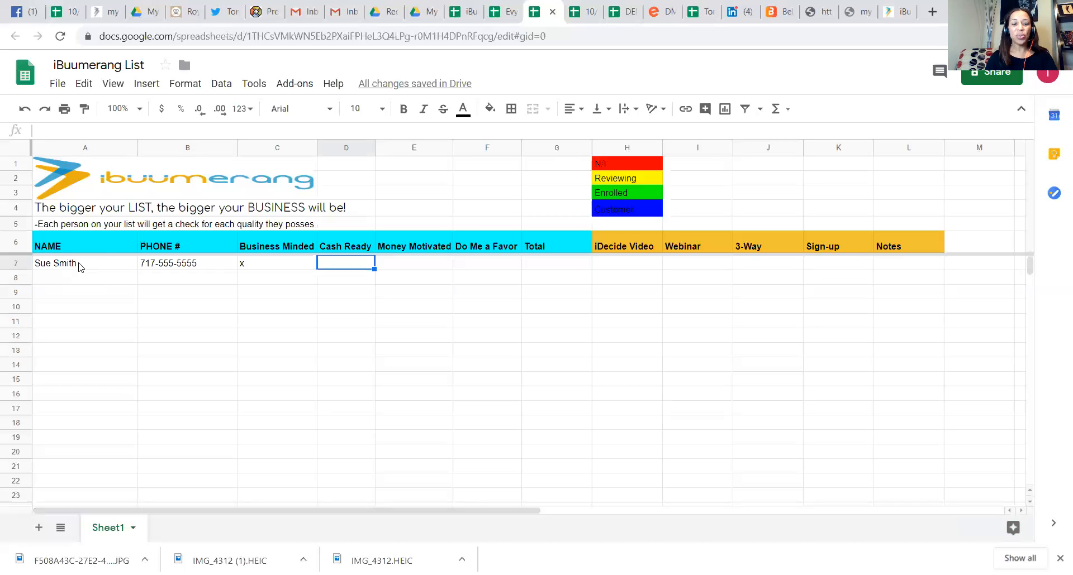
type("x")
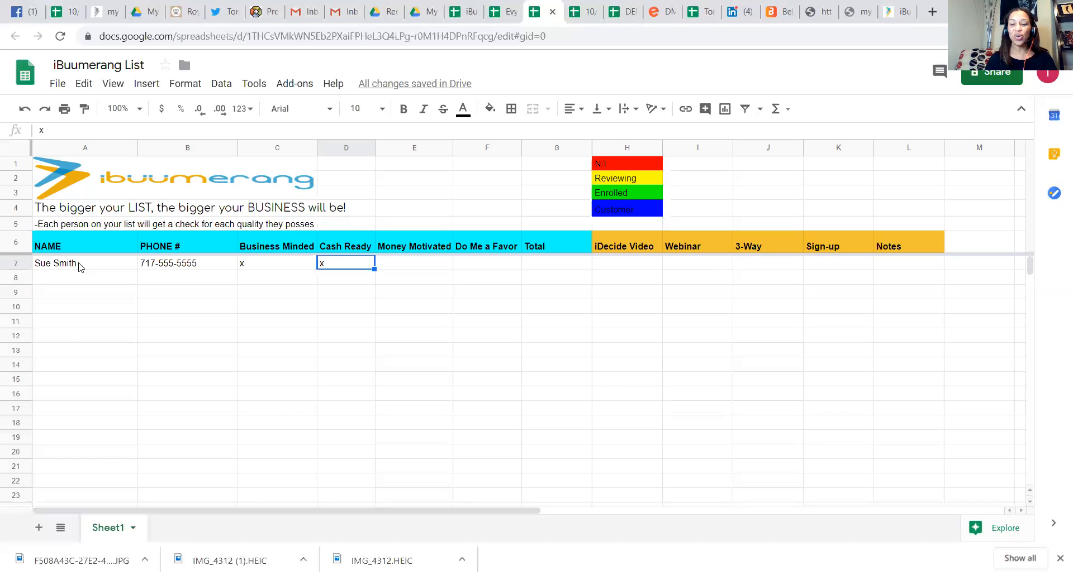
- Put an x in E7 for Money Motivated, leaving Do Me a Favor blank
left_click(414, 262)
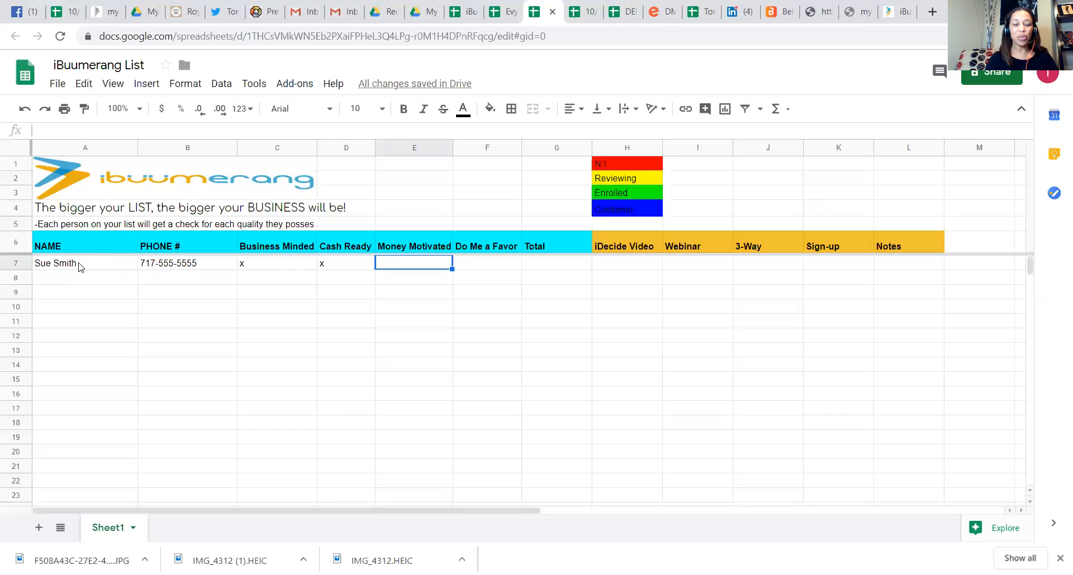
type("x")
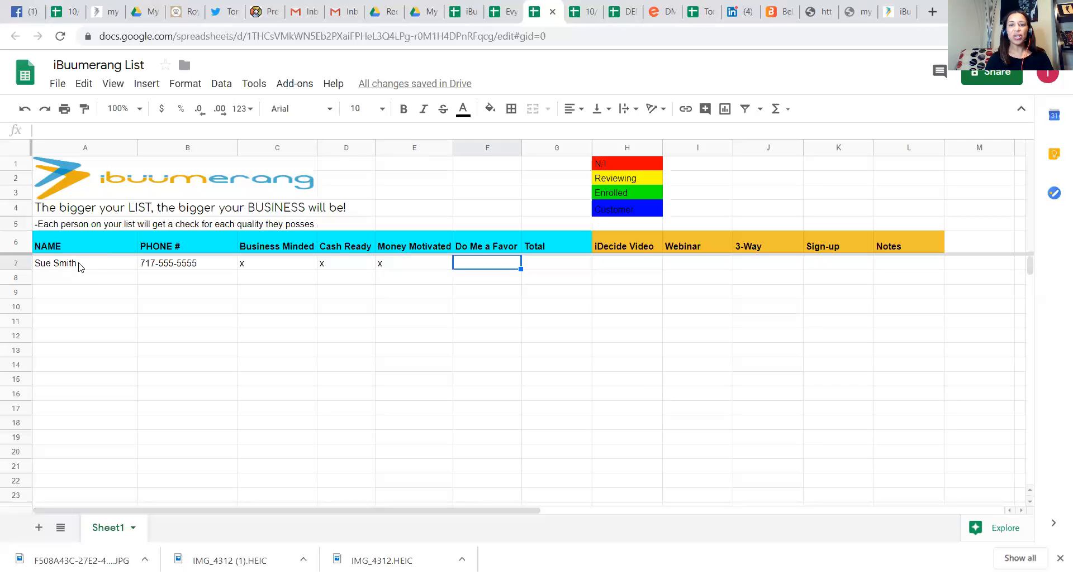
left_click(556, 263)
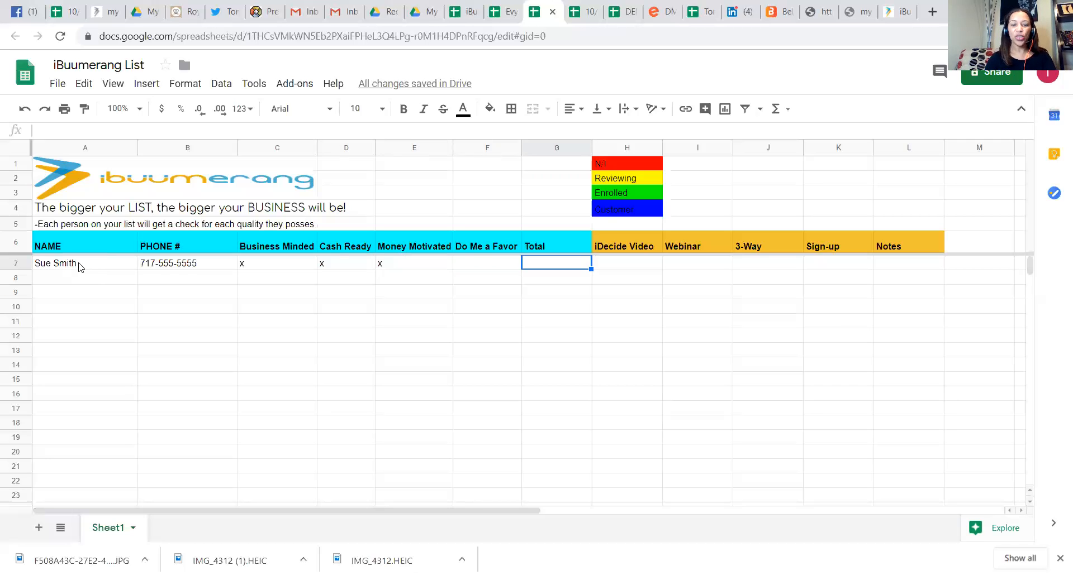
type("4")
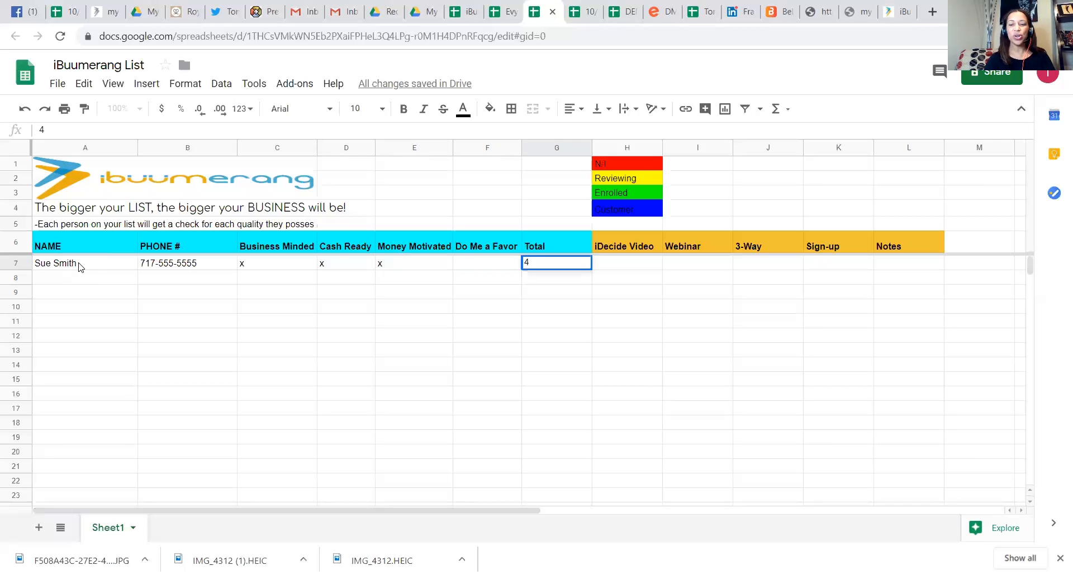
type("3")
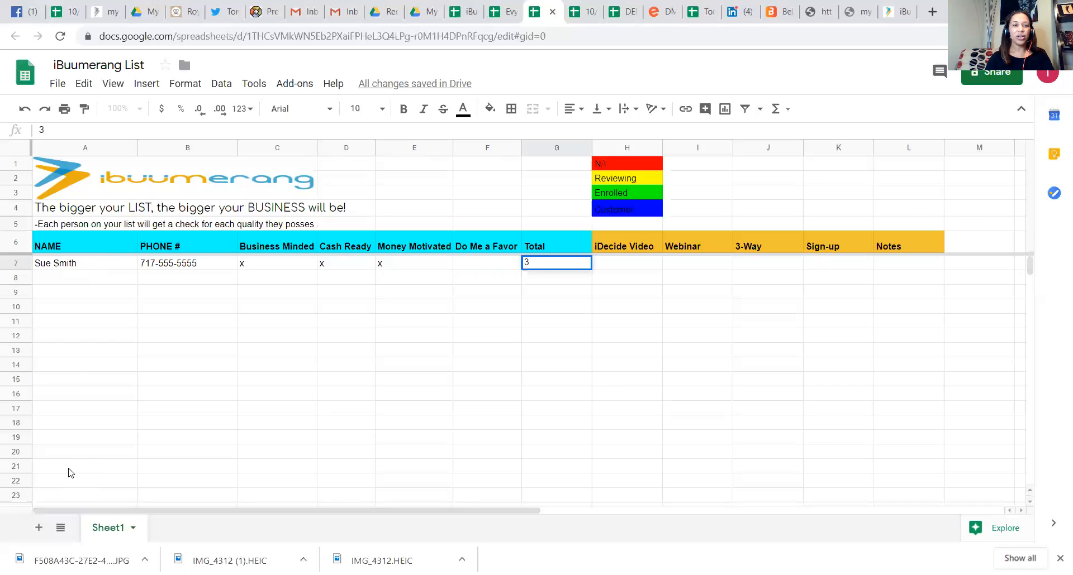
scroll("down", 3)
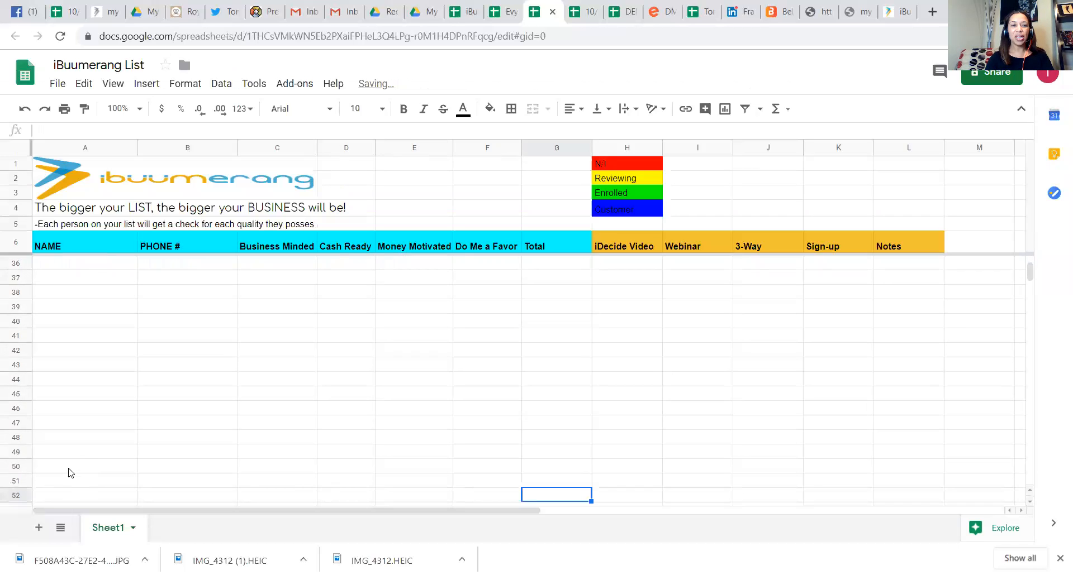
scroll("down", 3)
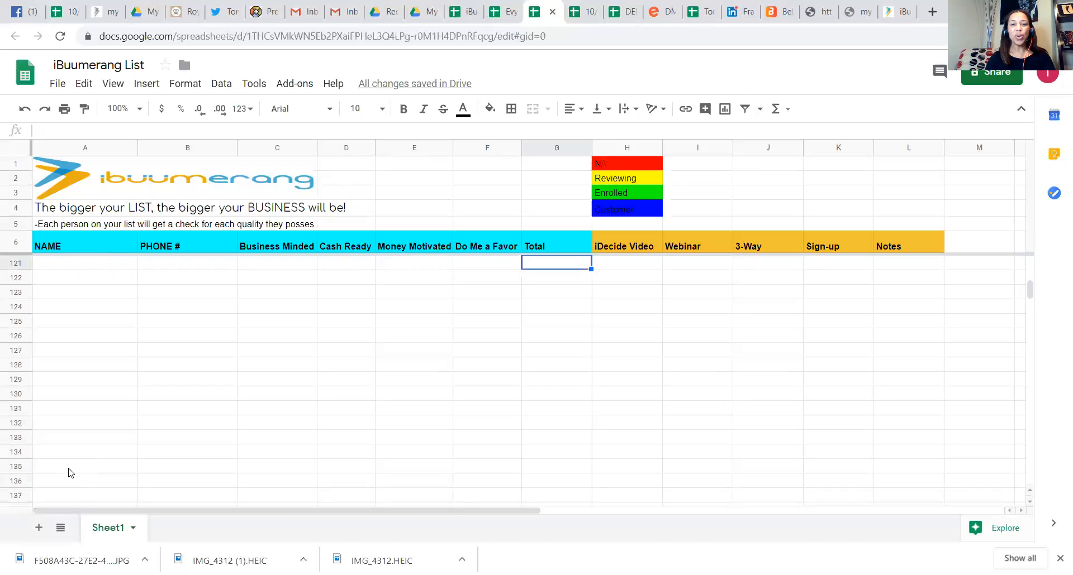
scroll("up", 3)
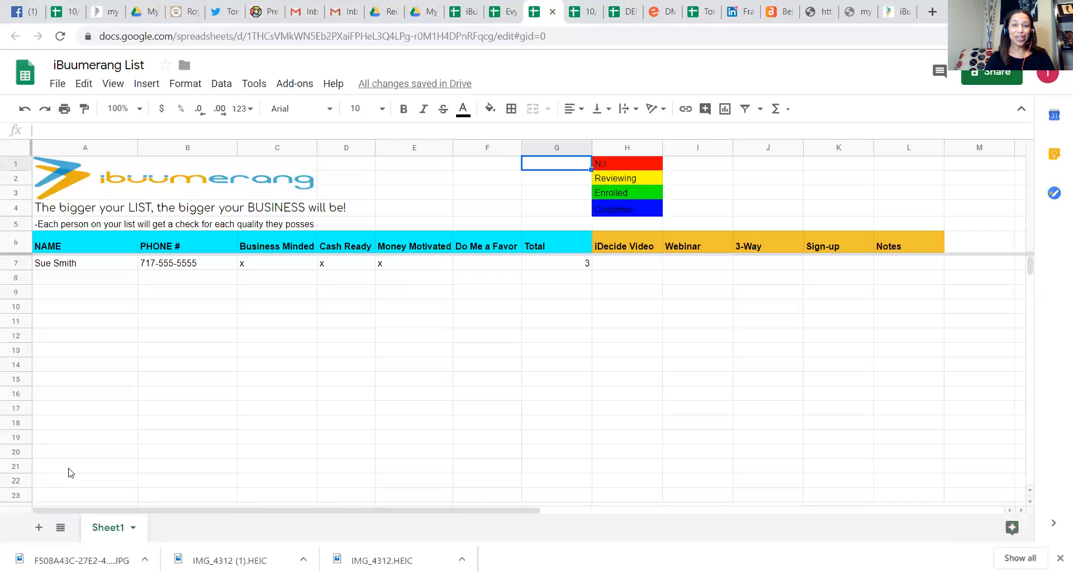
left_click(556, 262)
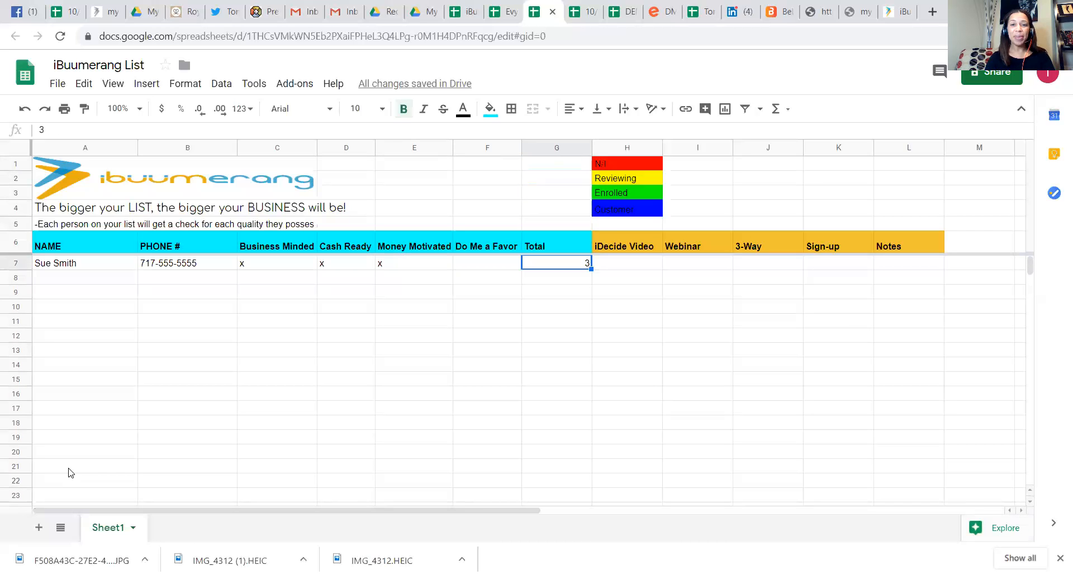
left_click(625, 263)
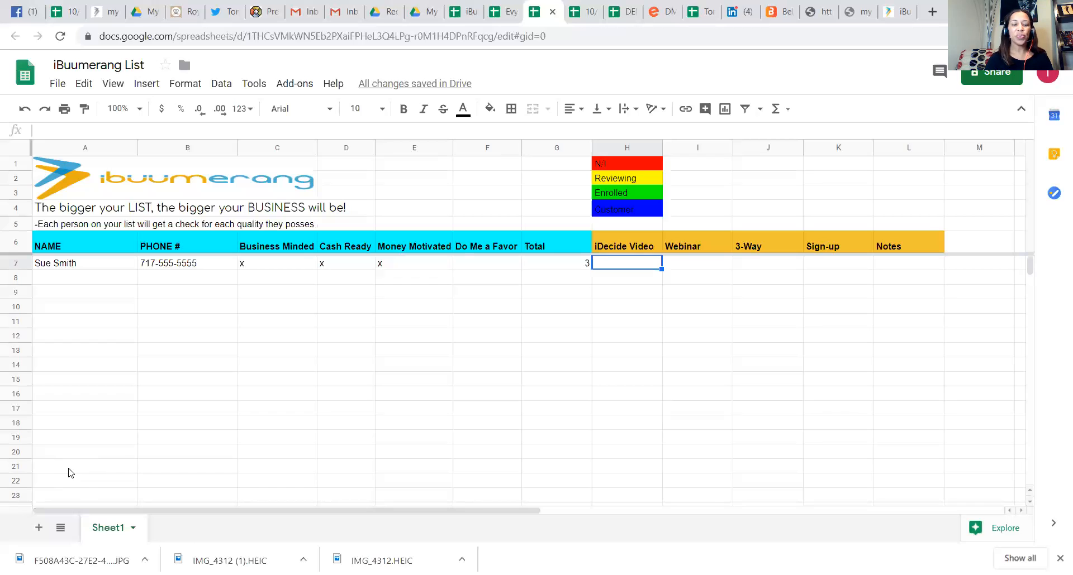
type("x")
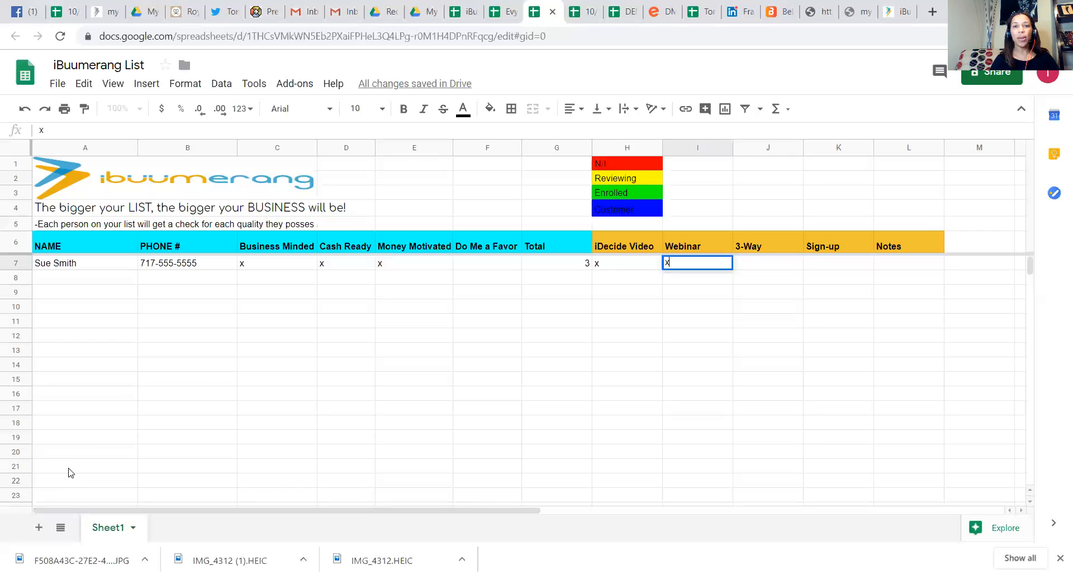
- Add x marks for Webinar, 3-Way and Sign-up plus a note about watching the video
type("x")
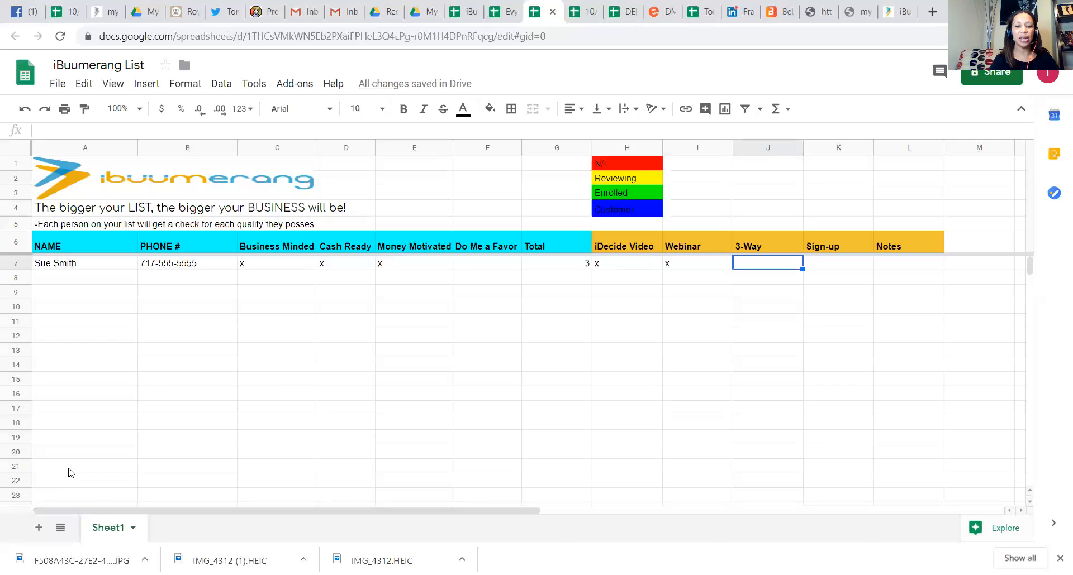
type("x")
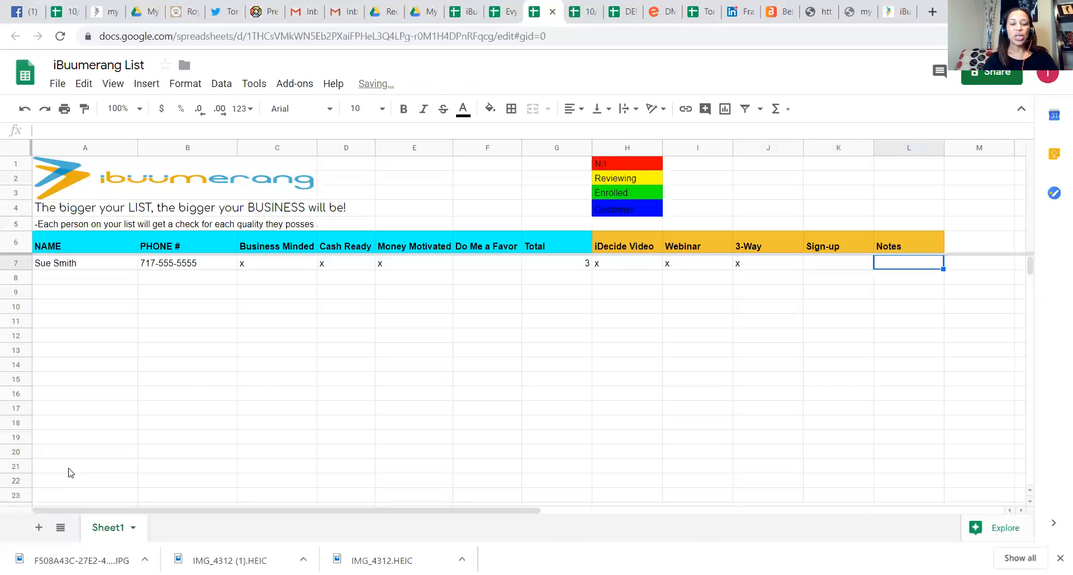
type("Watch")
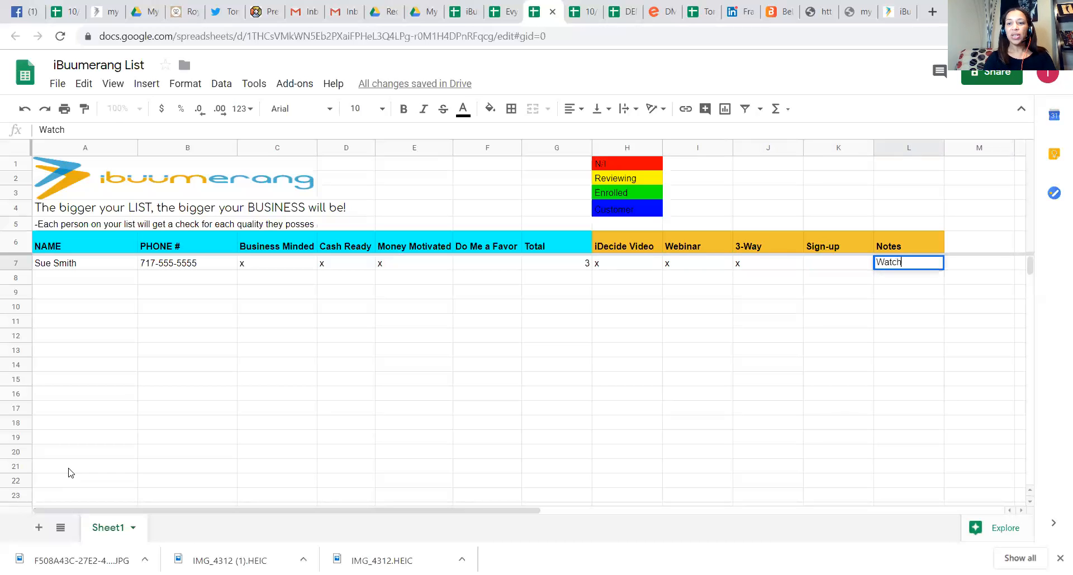
type("ed the video wants to")
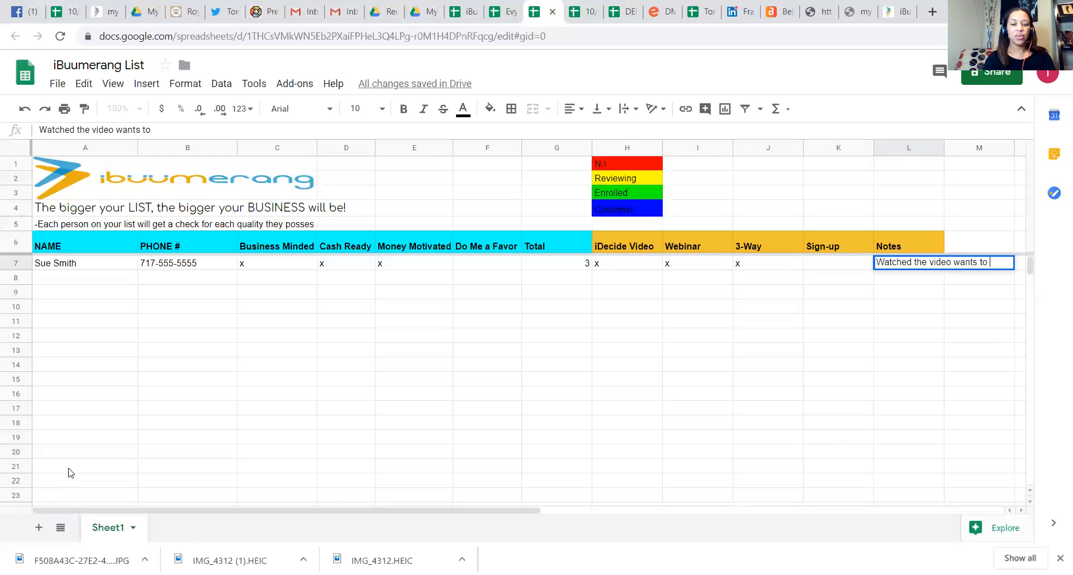
type("t")
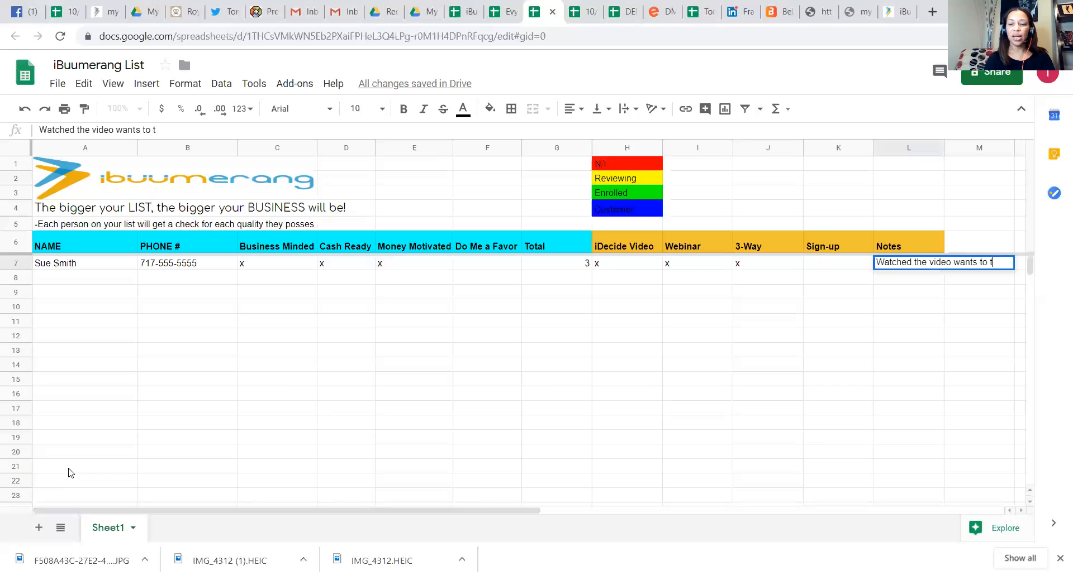
type("learn mo")
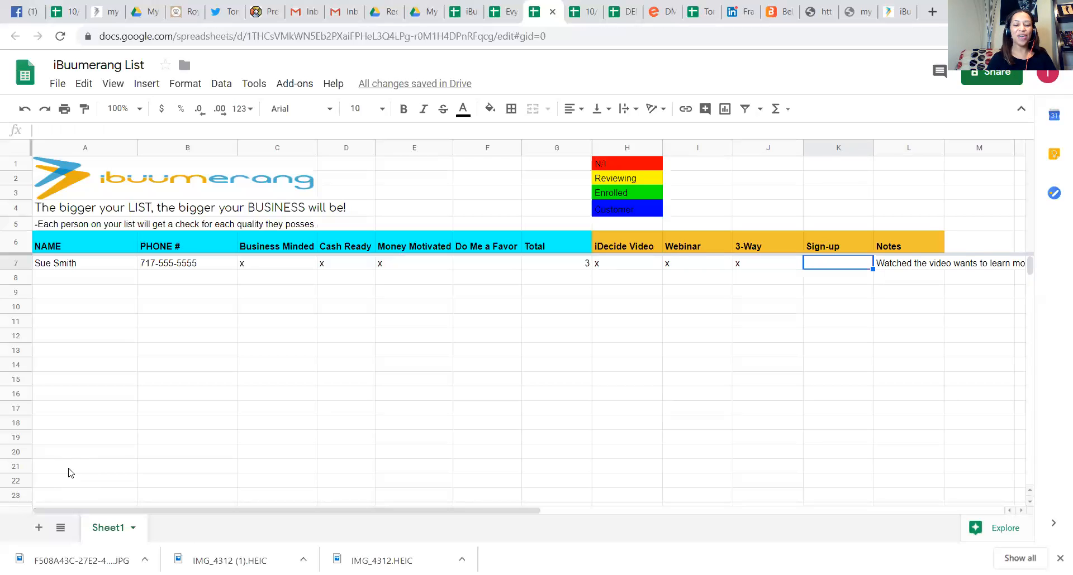
type("x")
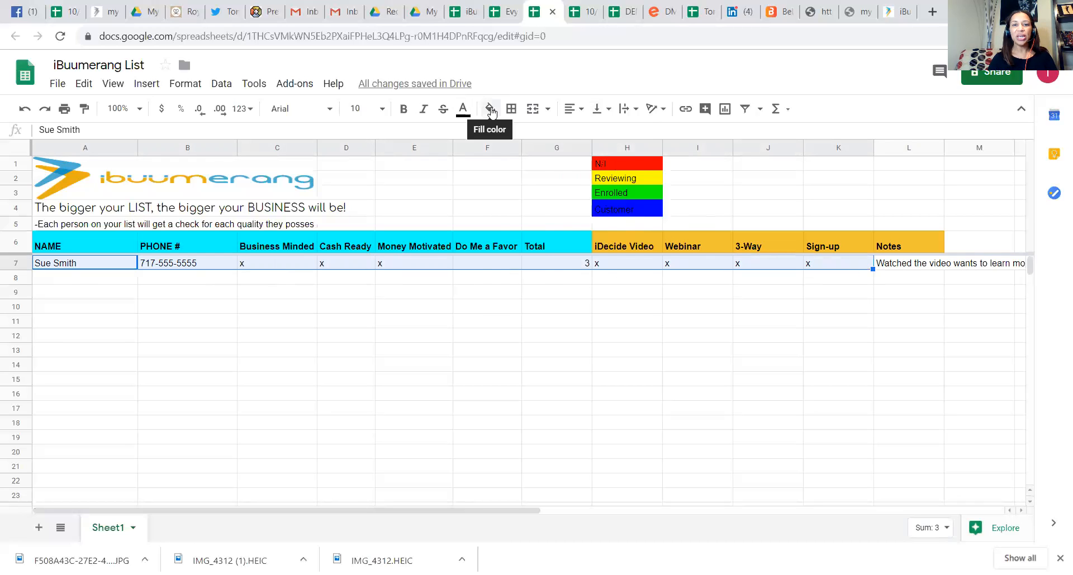
left_click(488, 109)
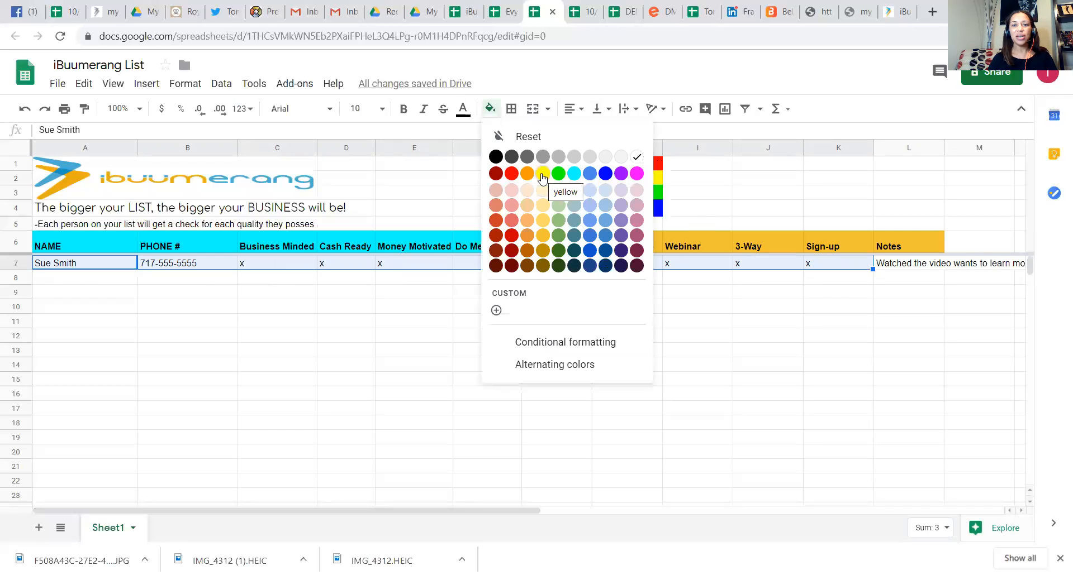
left_click(542, 173)
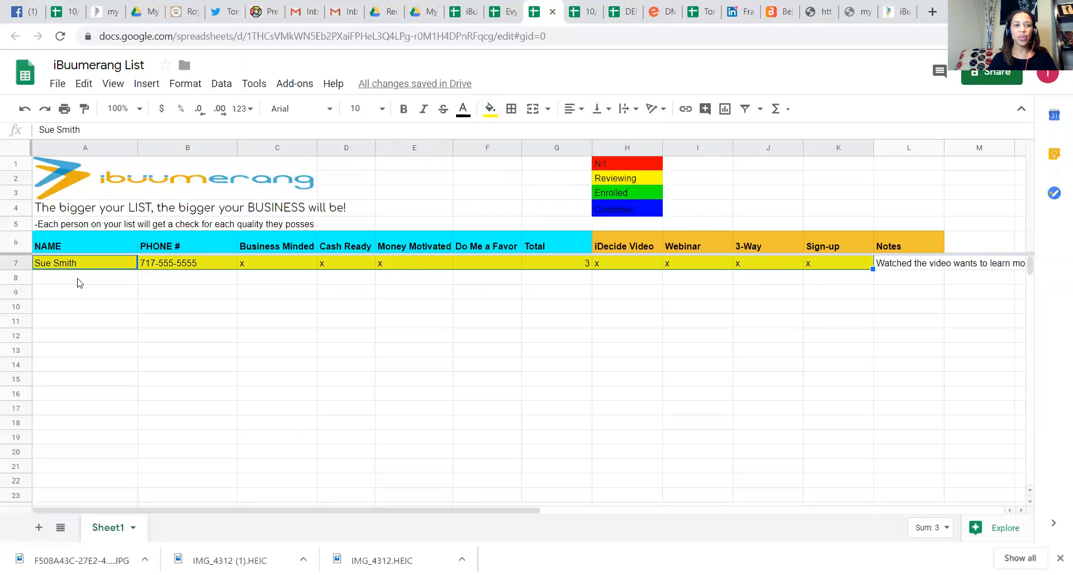
left_click(84, 277)
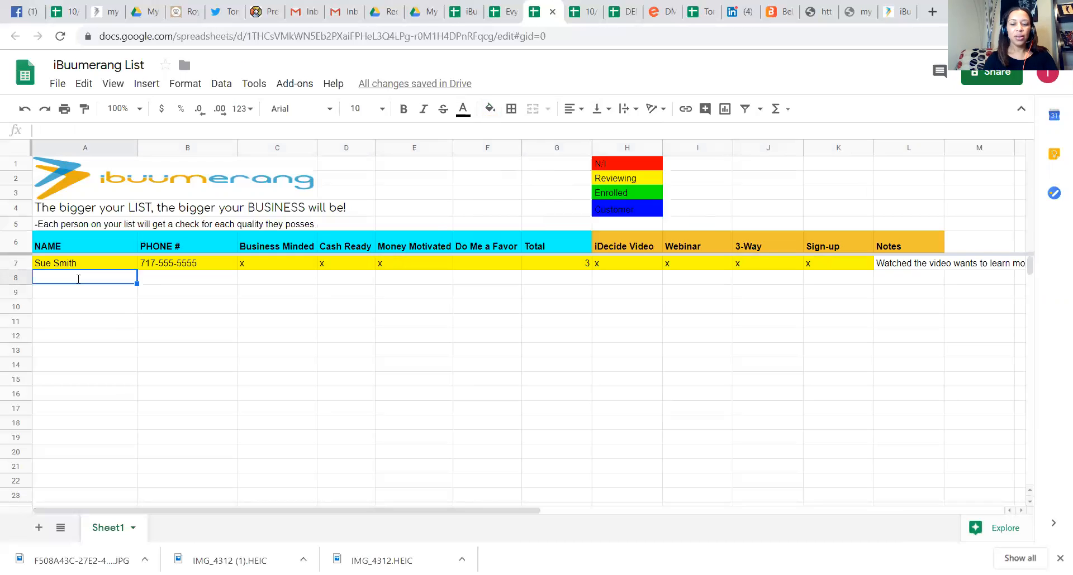
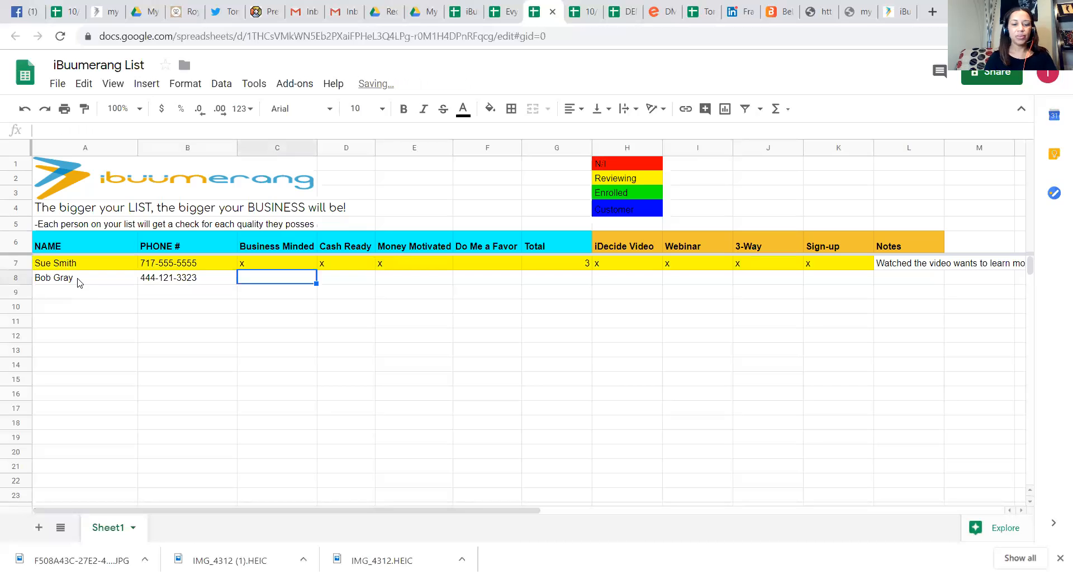
type("x")
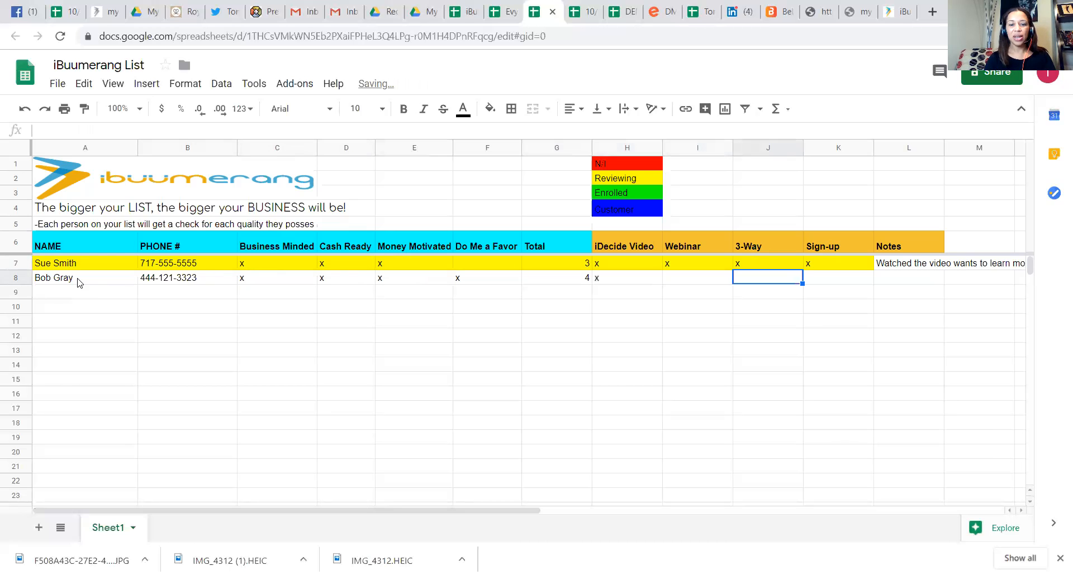
type("x")
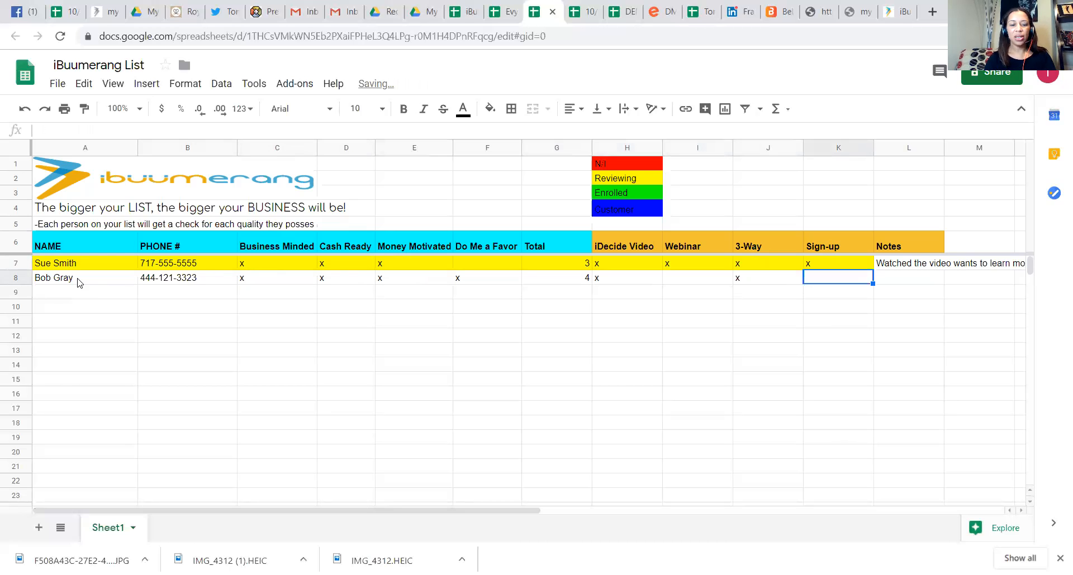
type("sign-up")
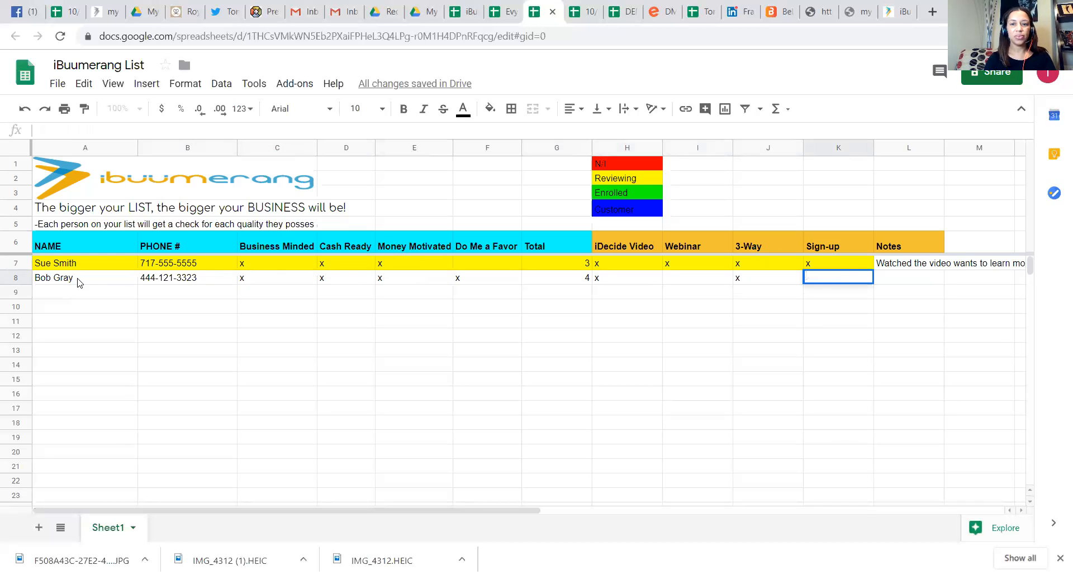
type("x")
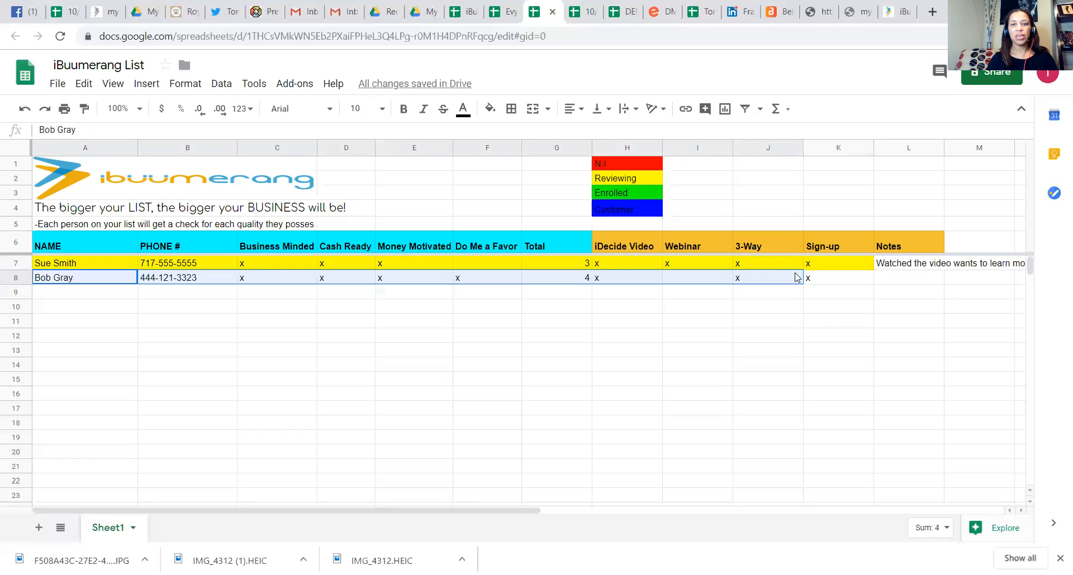
left_click(626, 192)
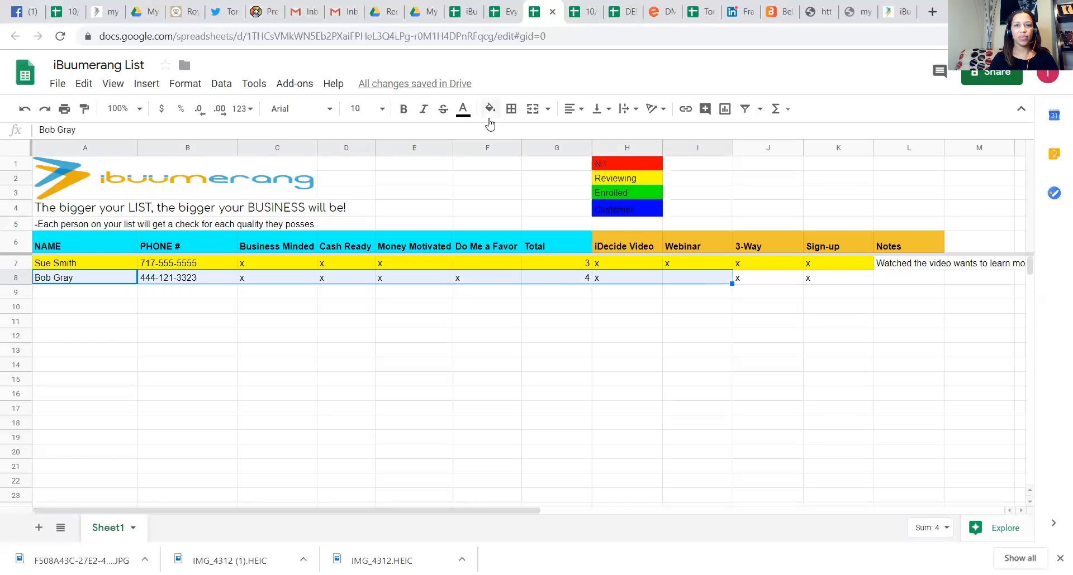
left_click(489, 109)
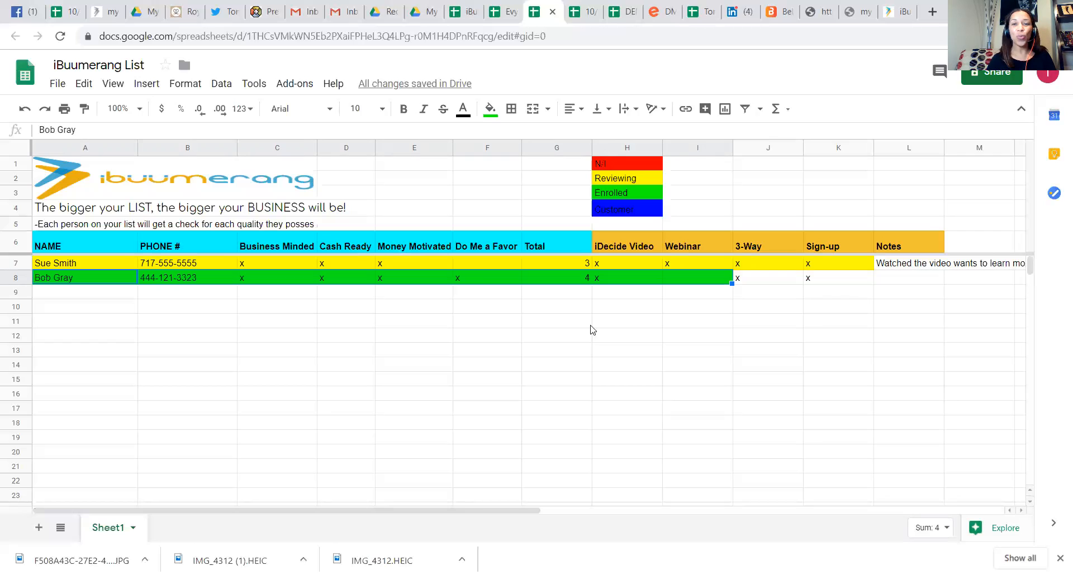
mouse_move(622, 356)
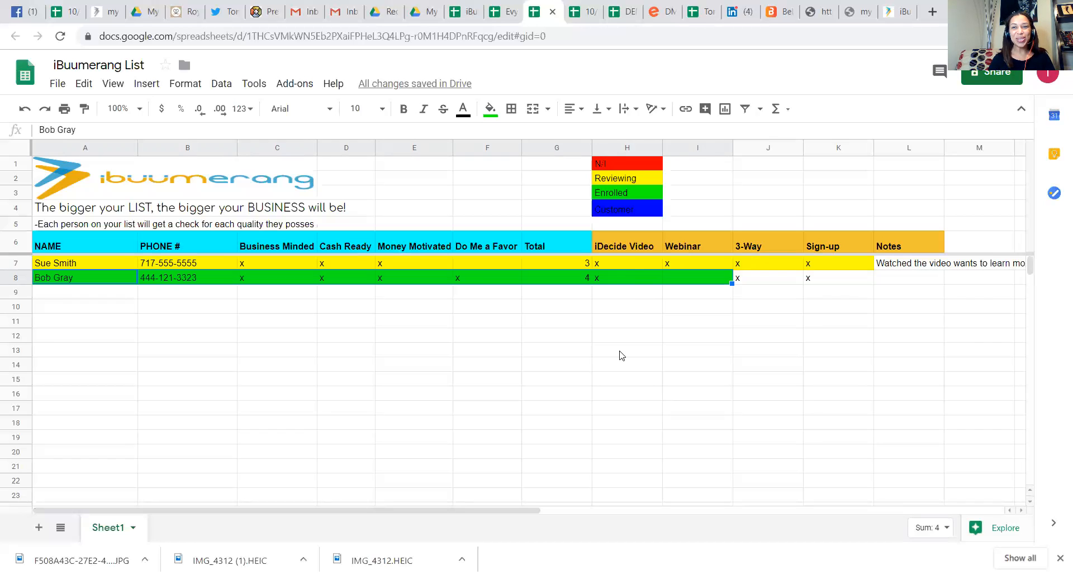
mouse_move(859, 548)
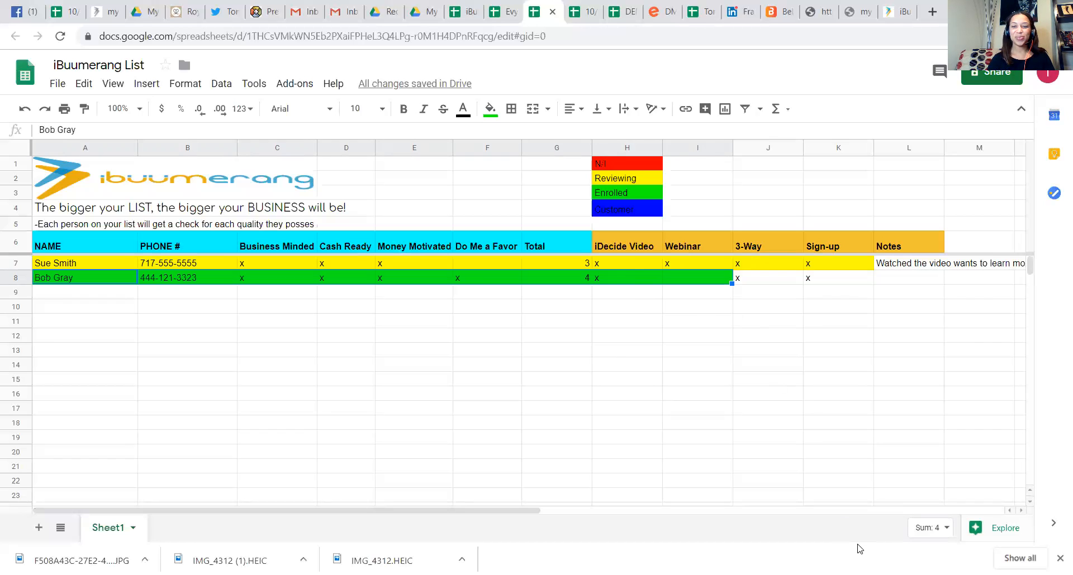